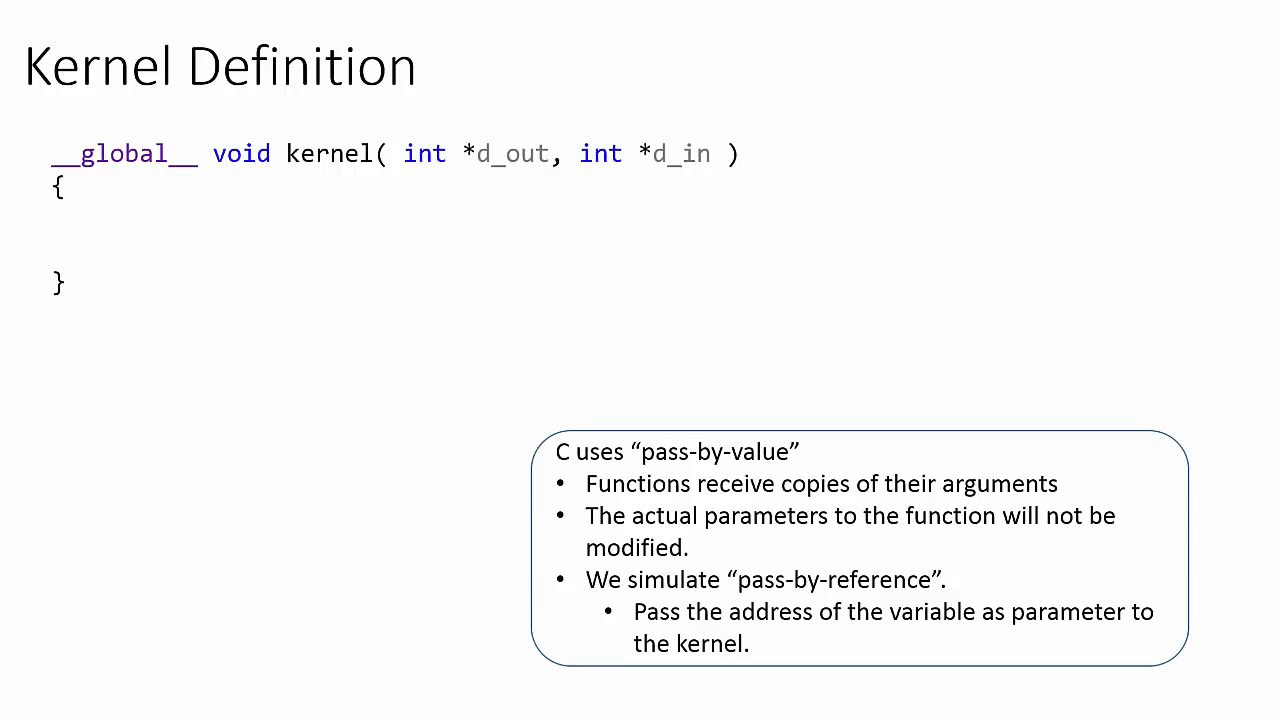
Reveal the kernel body comment and d_out[0] = d_in[0]; while hiding the pass-by-value note.
key("right")
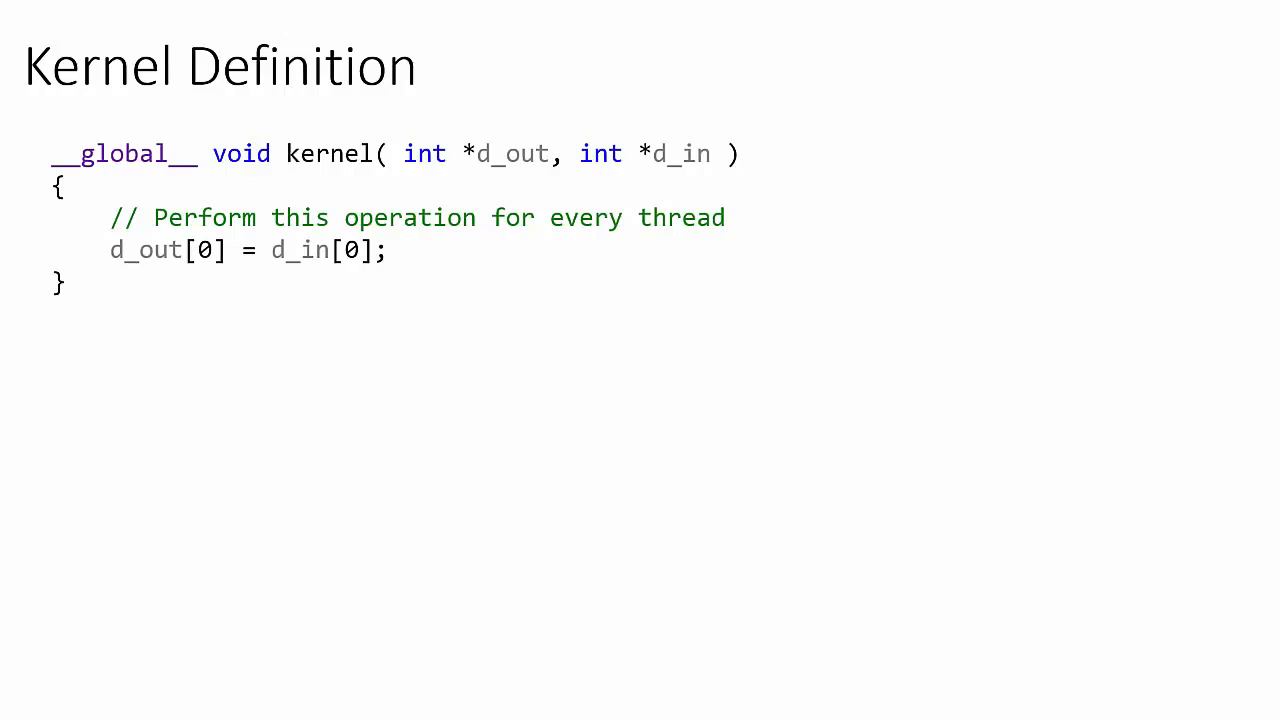
key("Right")
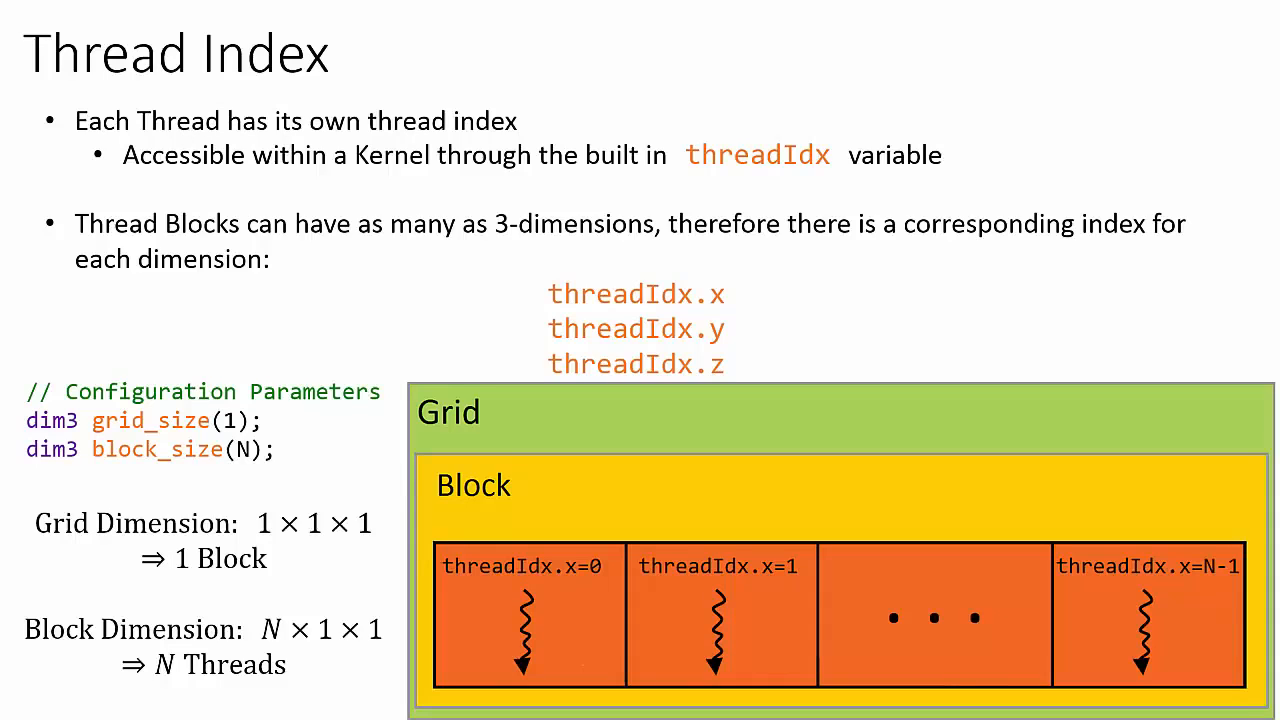
Advance from the Thread Index slide to the 'Parallelize for loop' slide.
key("Right")
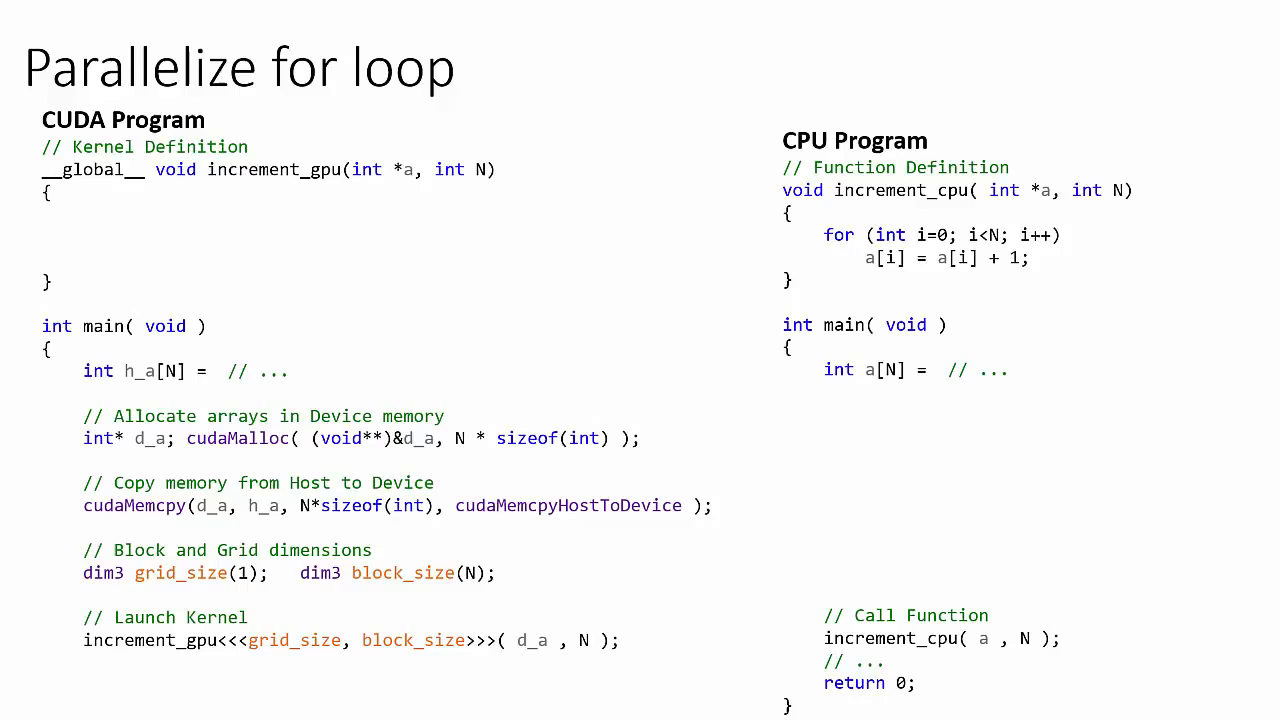
Enter 'int i = threadIdx.x;' as the first line of the increment_gpu kernel body.
type("int i = threadIdx.x;")
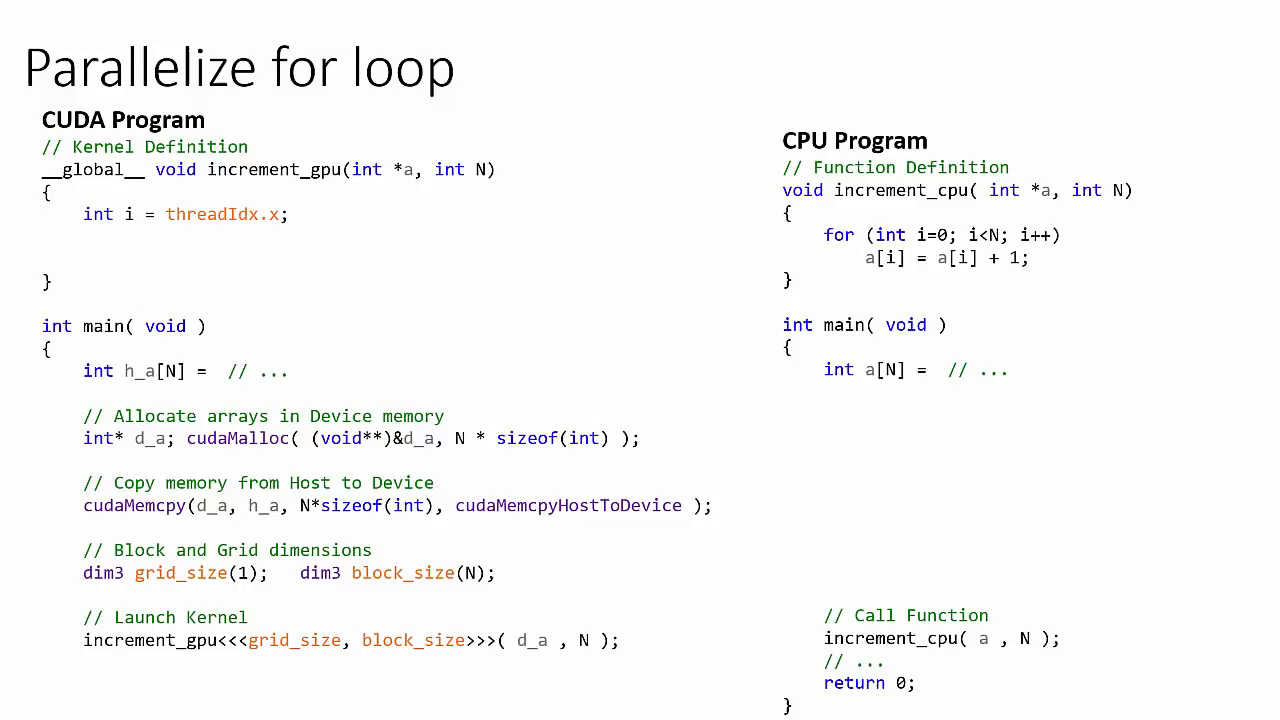